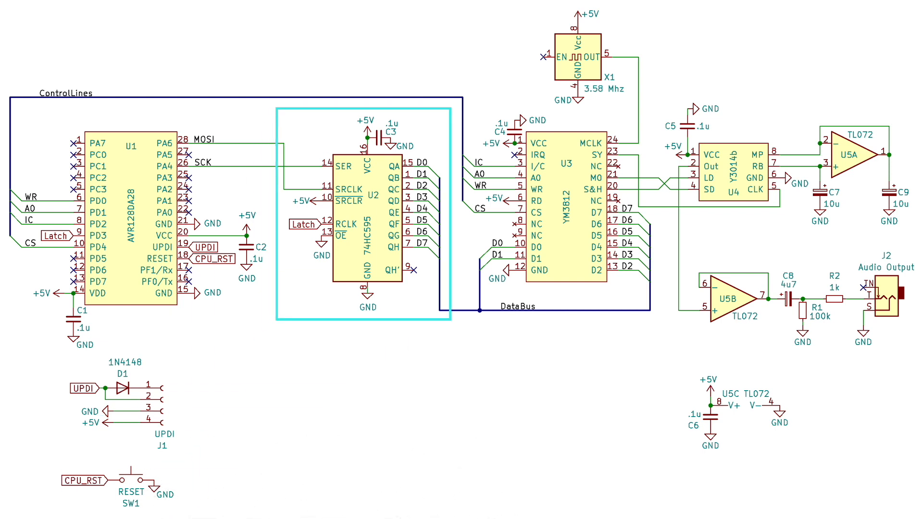
Navigate into the YM3812-Module repository on GitHub
click(205, 140)
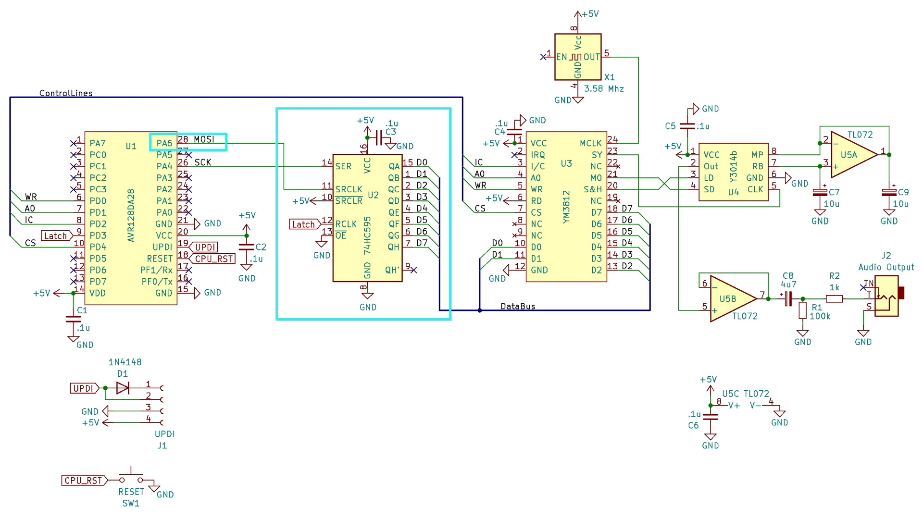
click(188, 163)
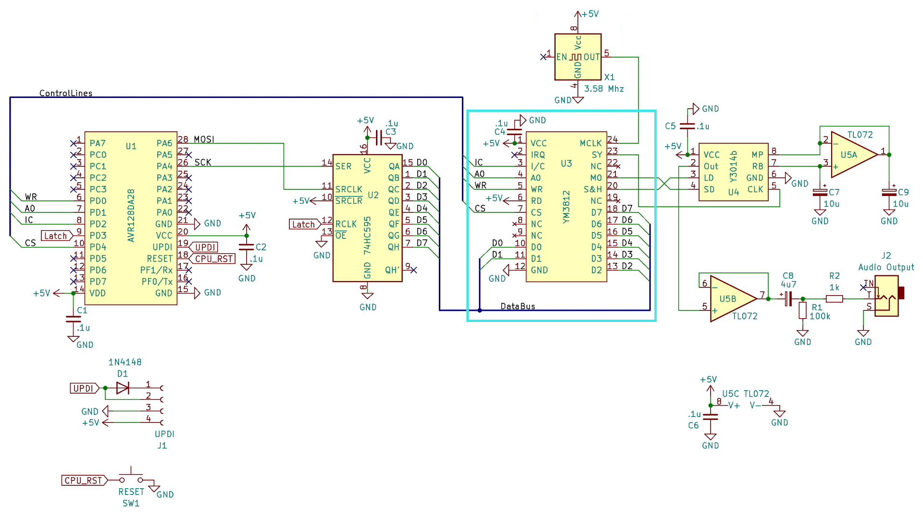
click(538, 154)
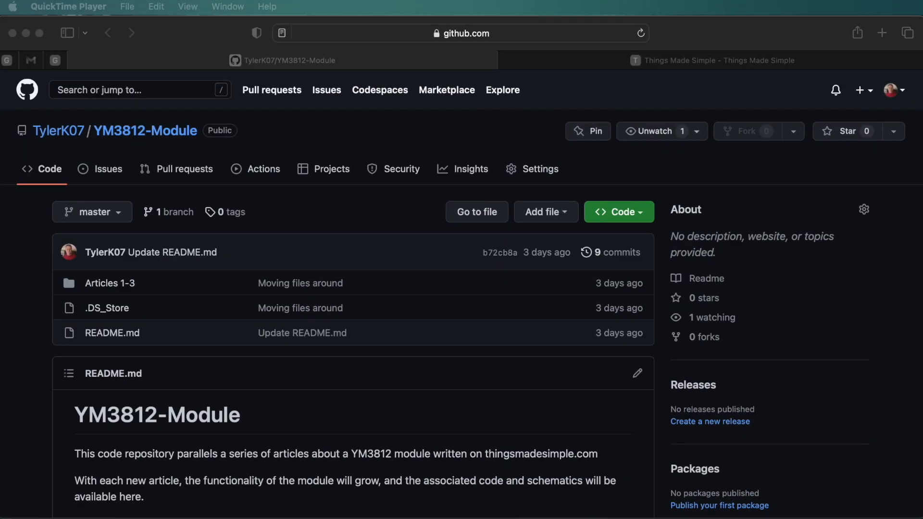
mouse_move(116, 274)
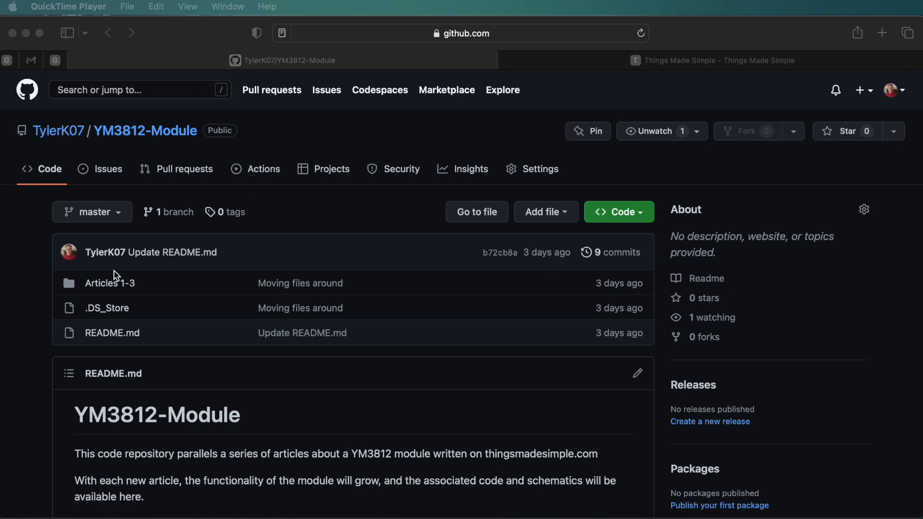
Browse into Articles 1-3 and the YM3812_Breadboard folder with its .cpp, .h and .ino files
click(109, 283)
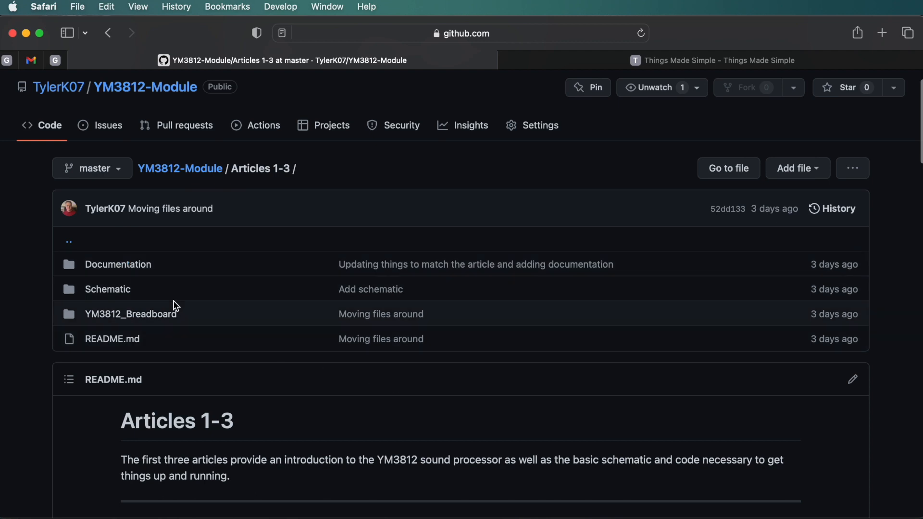
click(131, 314)
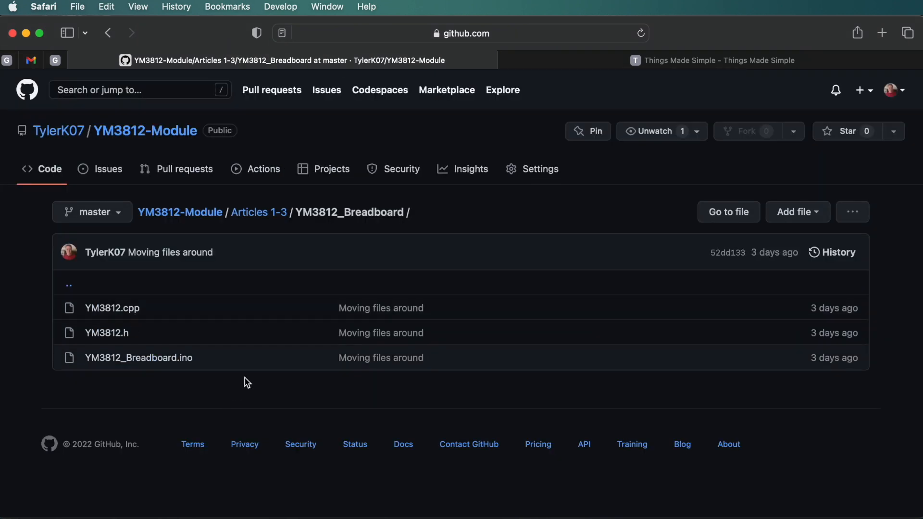
mouse_move(58, 377)
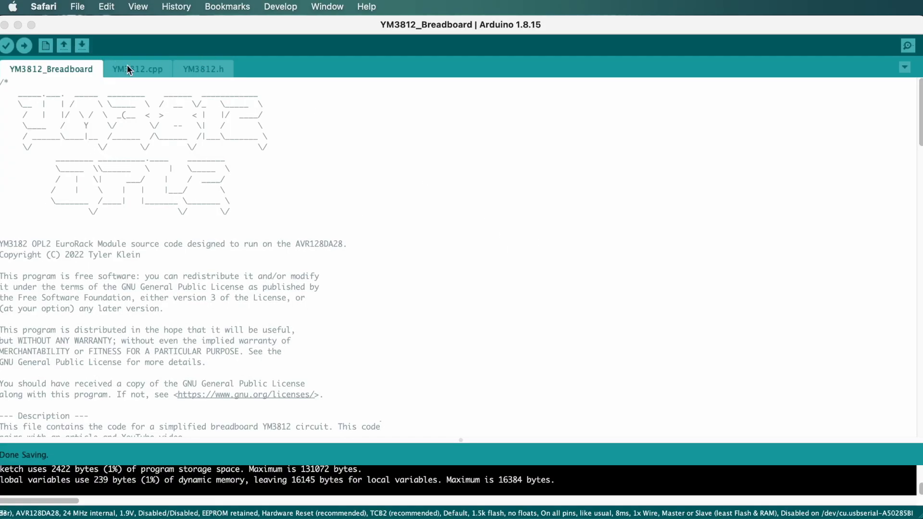
click(202, 69)
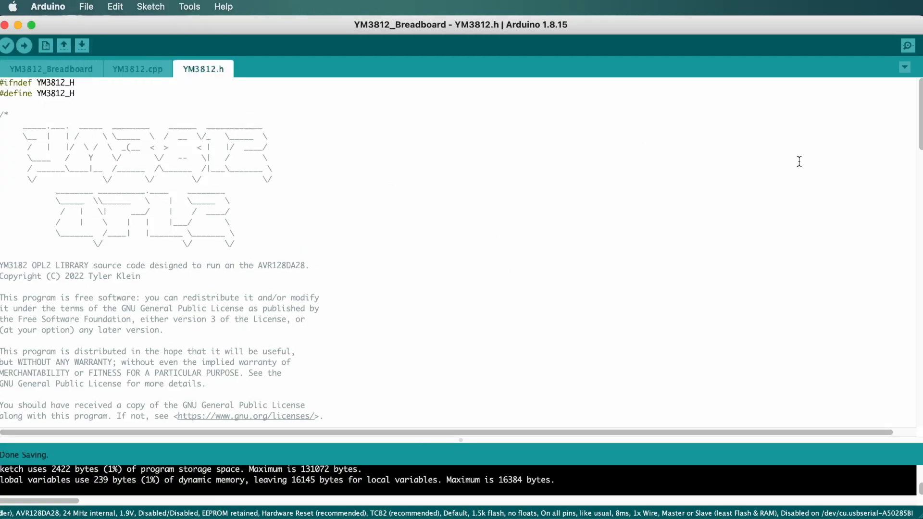
scroll(down, 3)
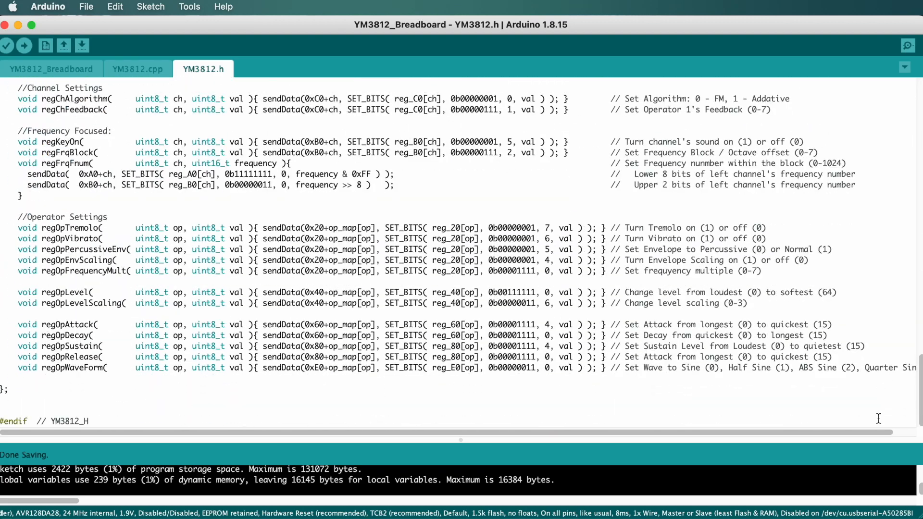
scroll(up, 3)
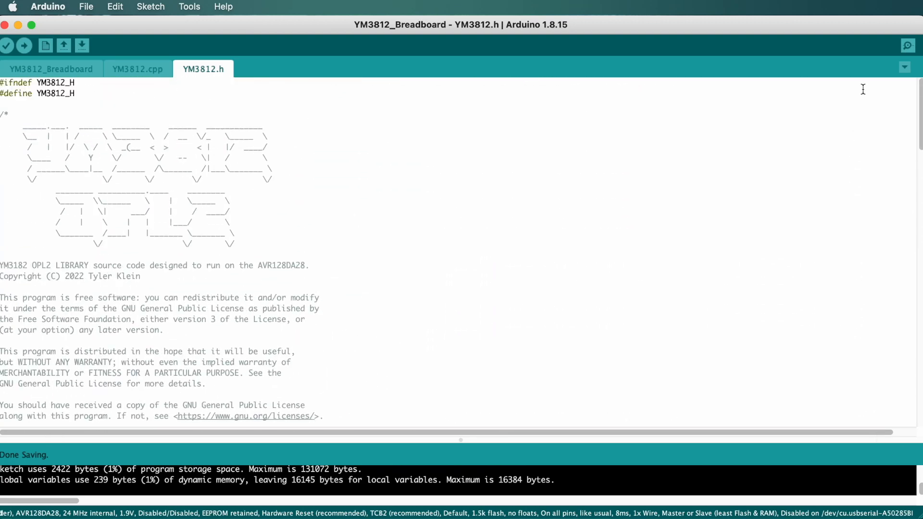
click(138, 70)
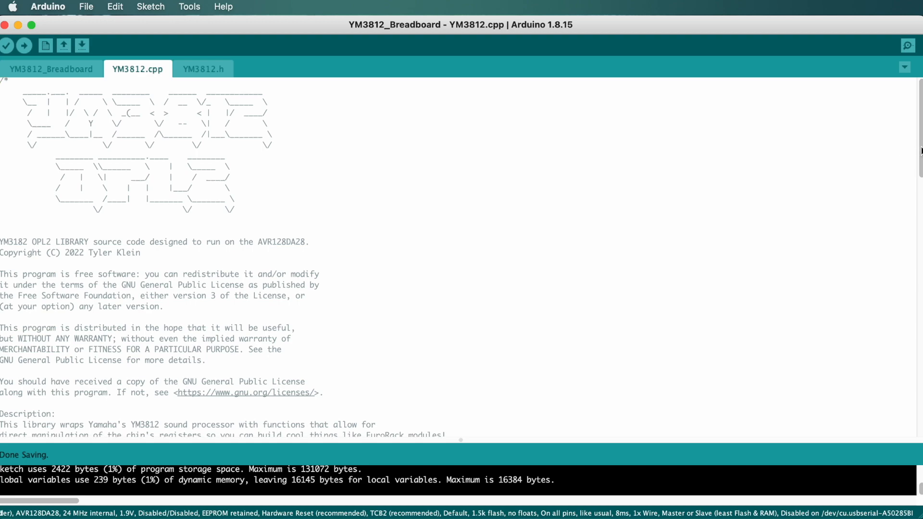
scroll(down, 3)
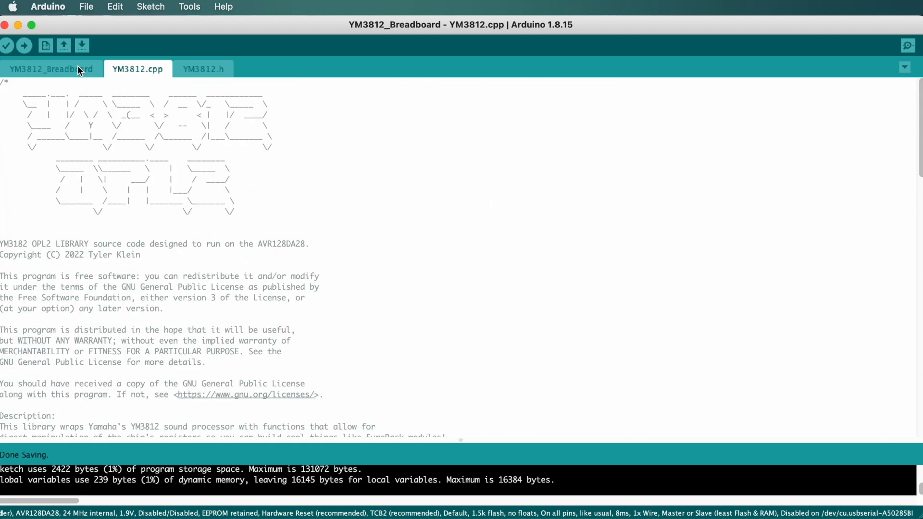
click(51, 69)
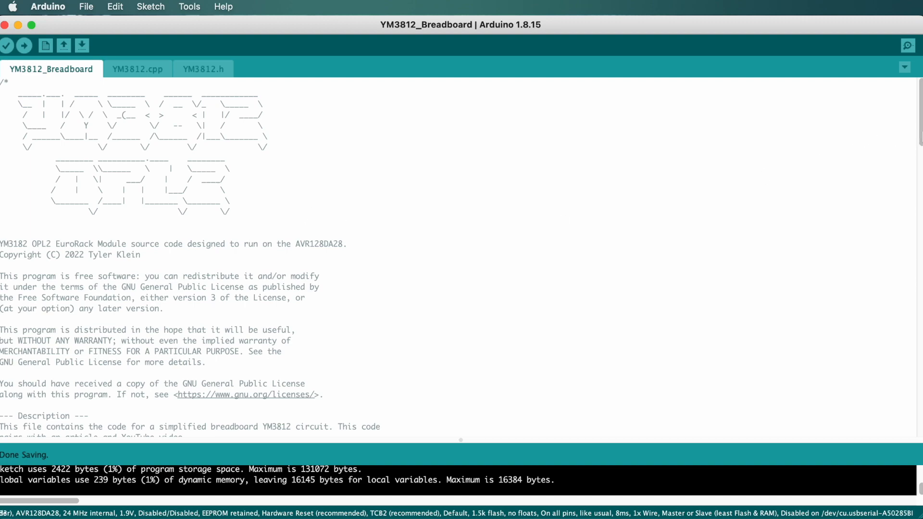
scroll(down, 3)
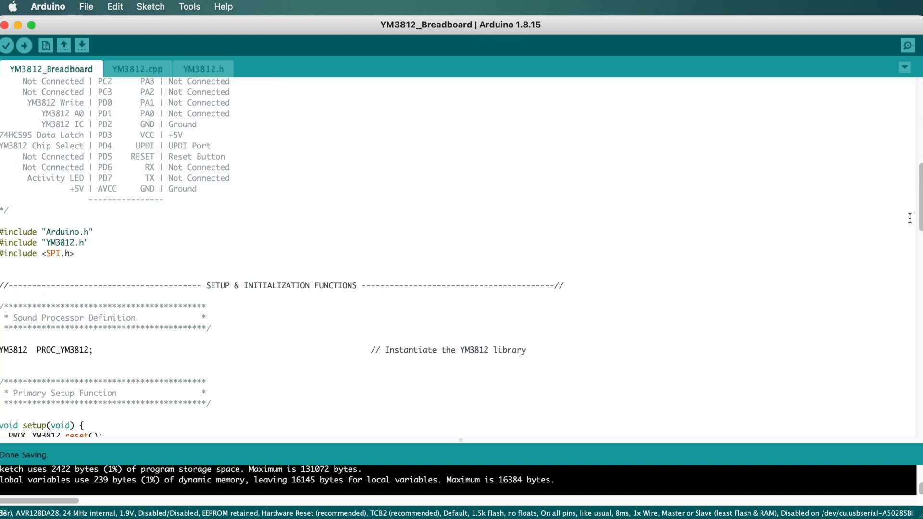
scroll(down, 3)
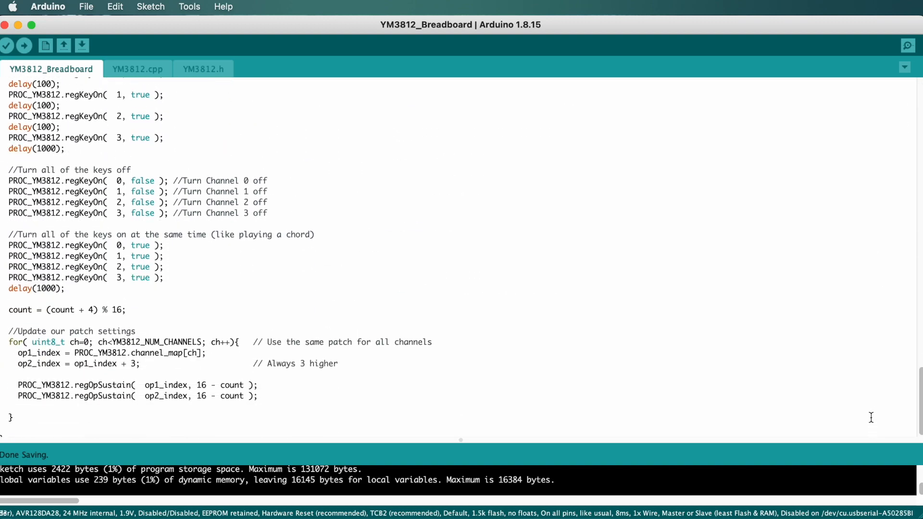
scroll(up, 3)
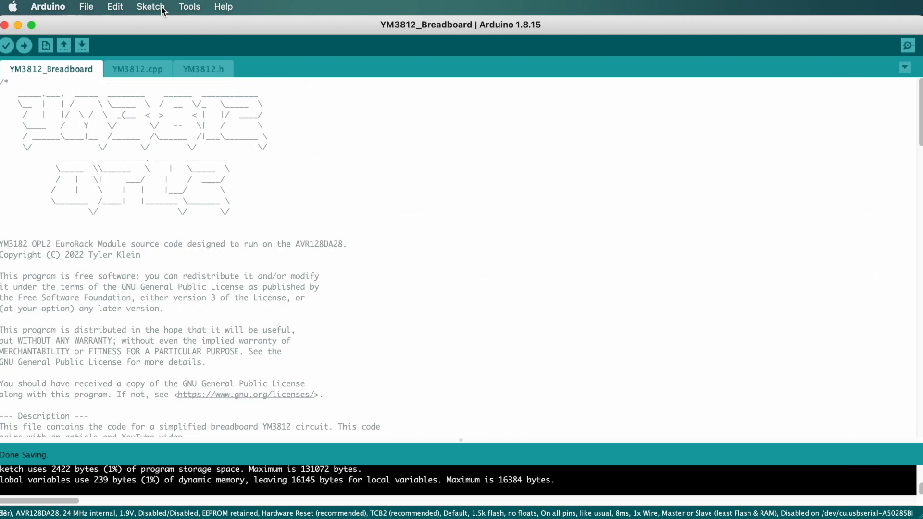
mouse_move(190, 6)
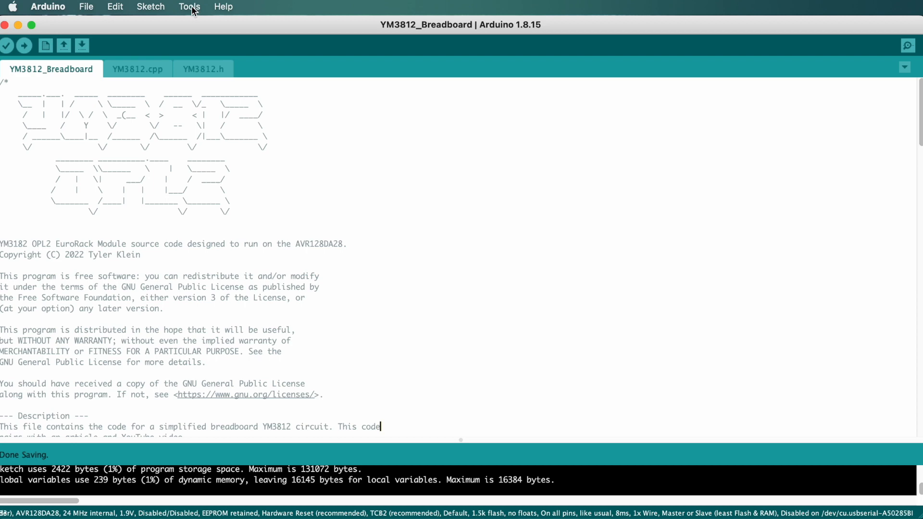
Confirm in Boards Manager that the DxCore package (search 'dxcore') is installed
click(190, 7)
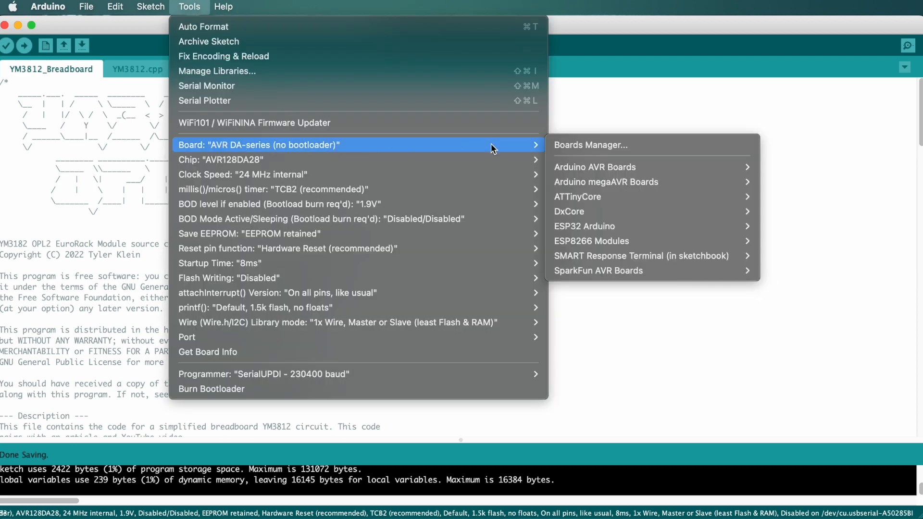
mouse_move(657, 151)
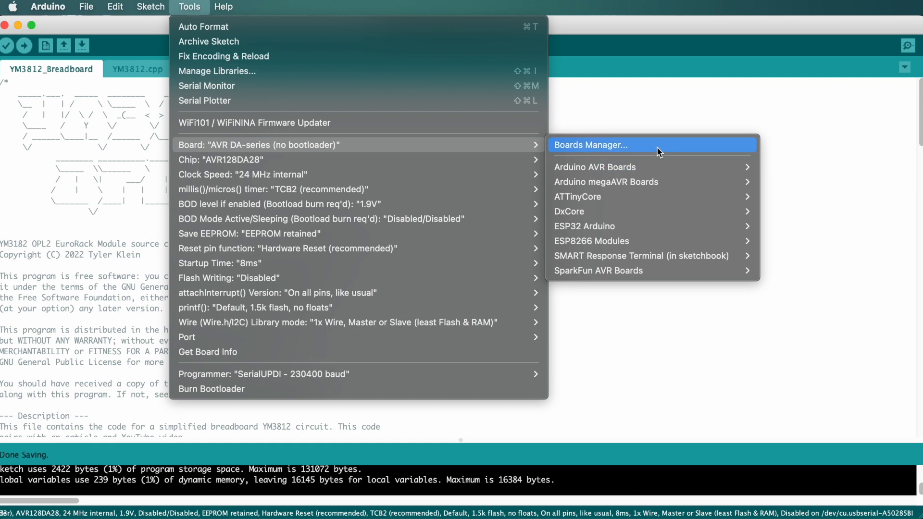
click(590, 145)
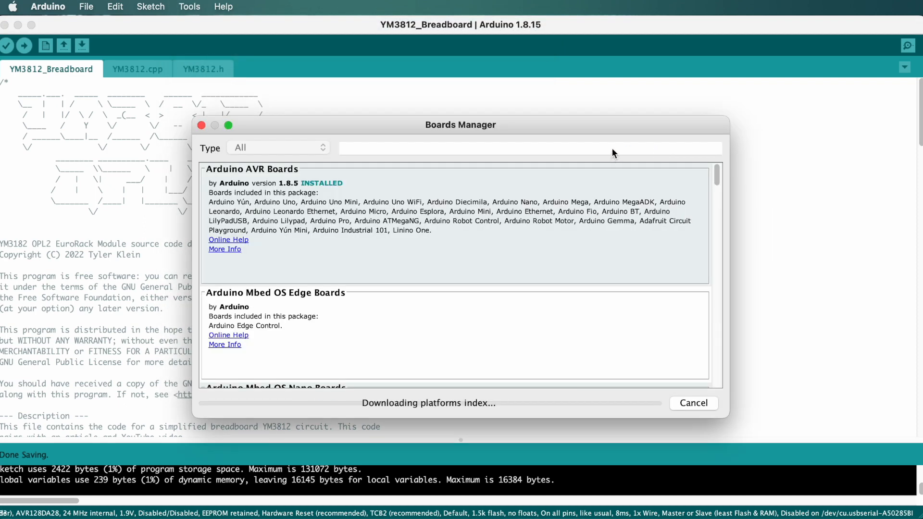
click(530, 148)
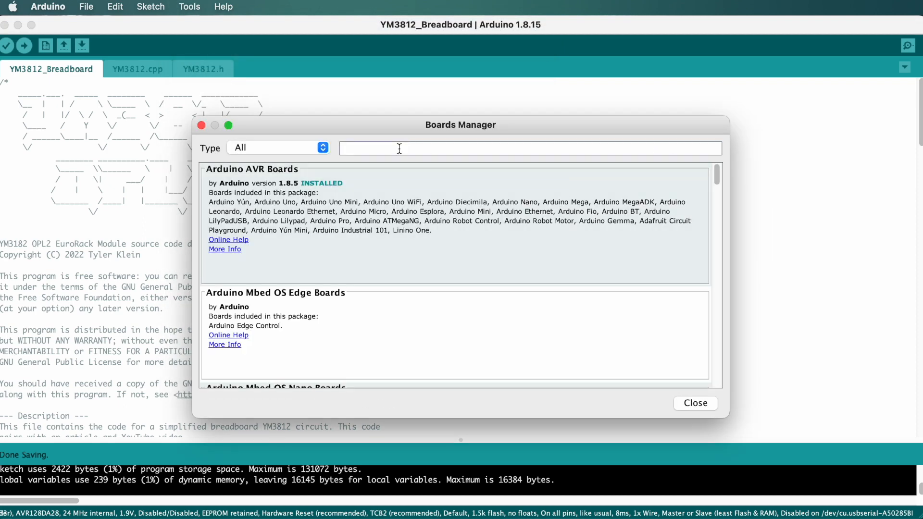
text(dxcore)
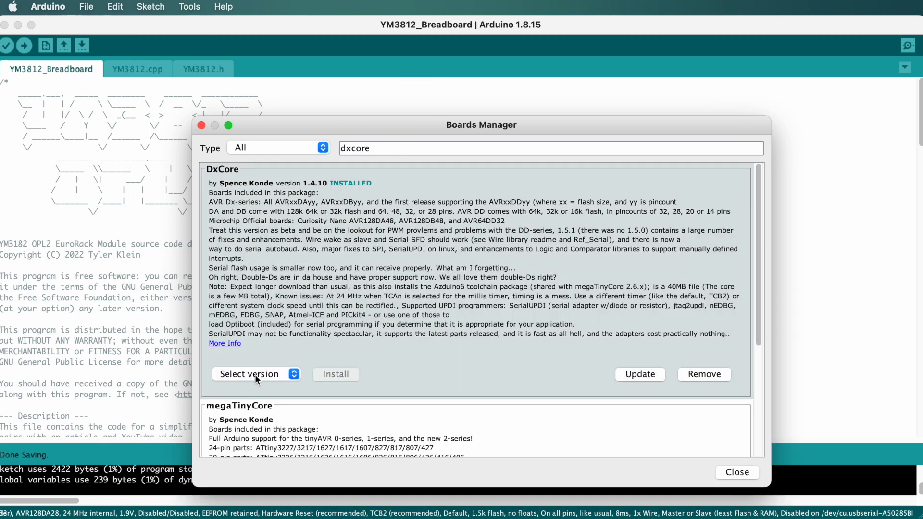
click(737, 472)
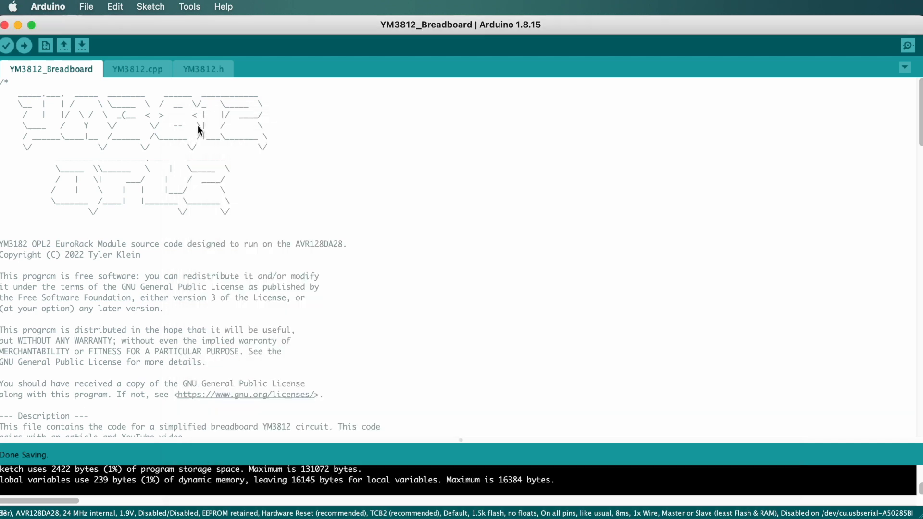
Verify the Tools settings: AVR DA-series, AVR128DA28, 24 MHz internal, SerialUPDI, usbserial port
click(190, 7)
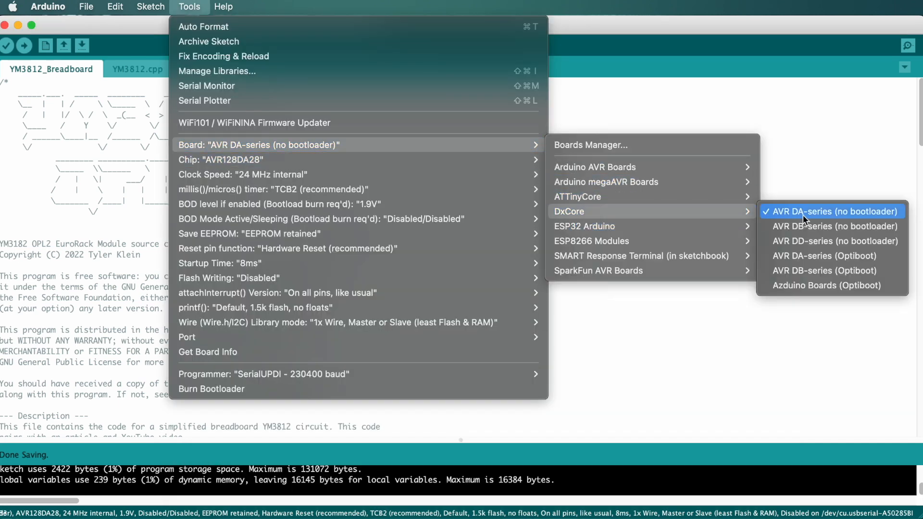
mouse_move(861, 220)
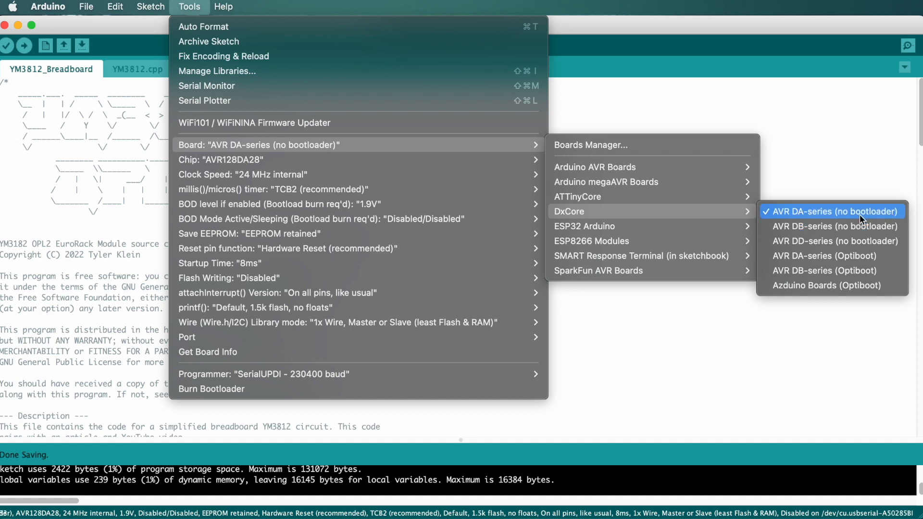
mouse_move(295, 145)
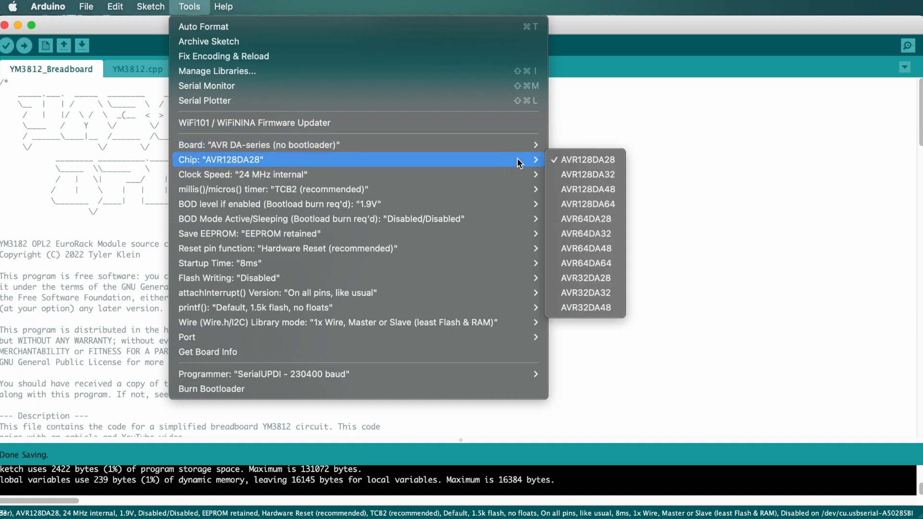
mouse_move(585, 160)
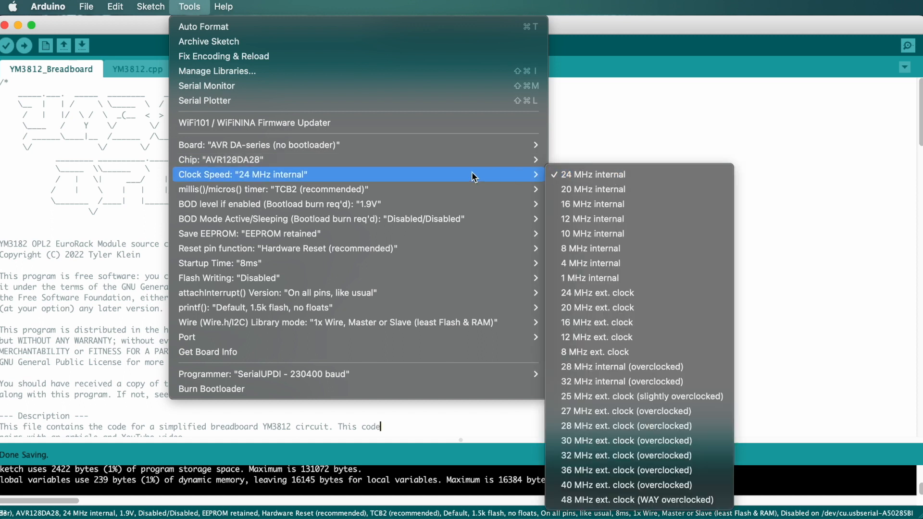
mouse_move(400, 374)
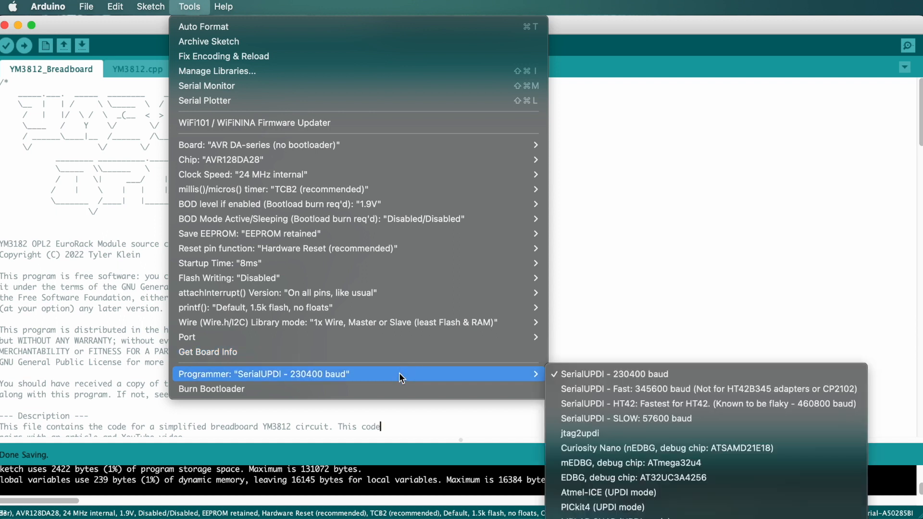
mouse_move(652, 389)
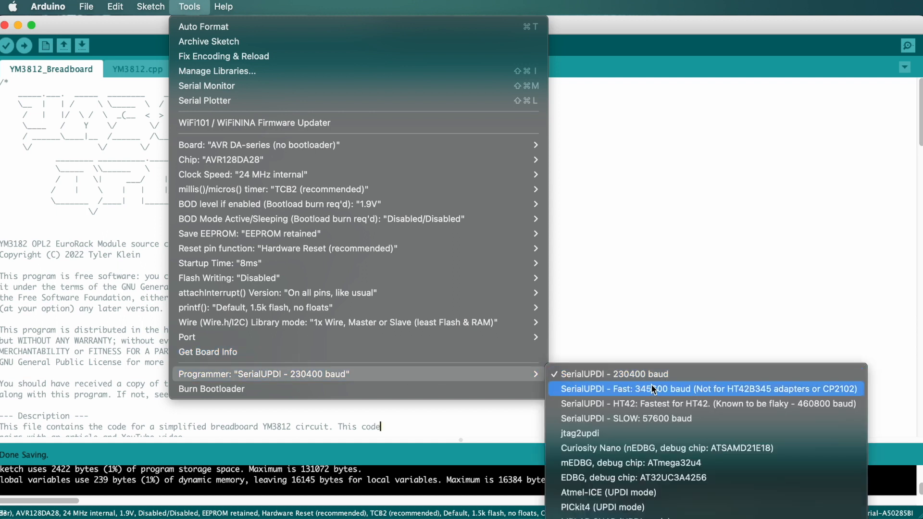
mouse_move(678, 374)
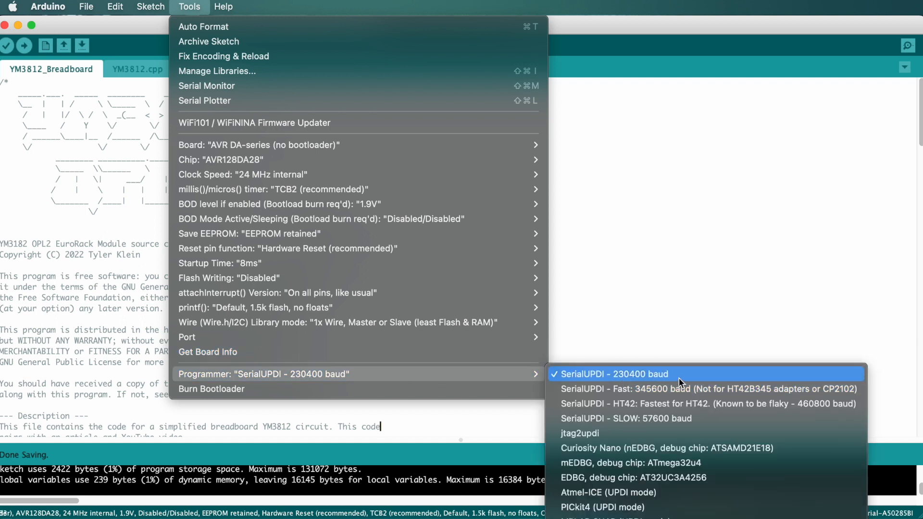
mouse_move(571, 377)
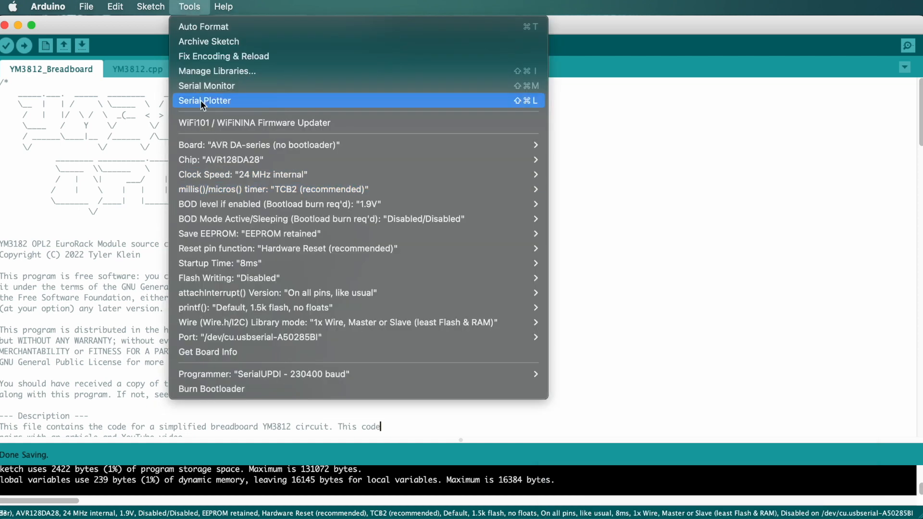
click(250, 337)
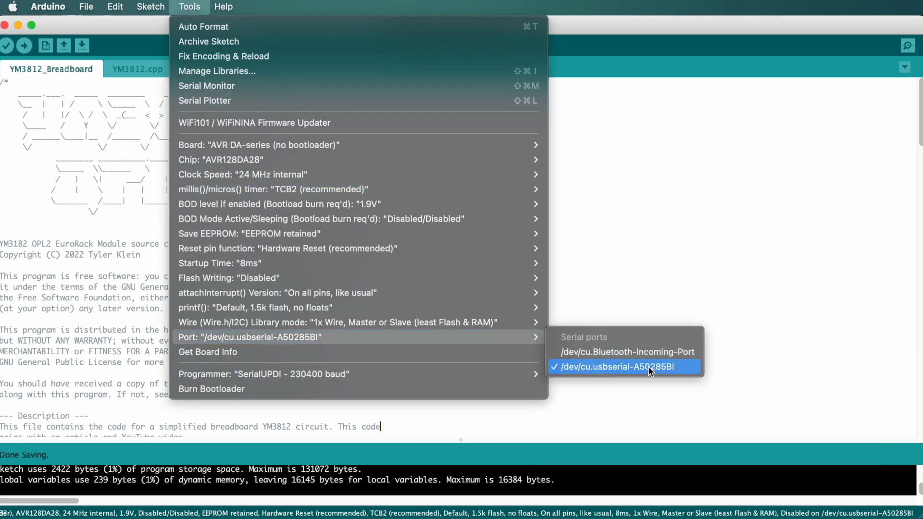
mouse_move(634, 369)
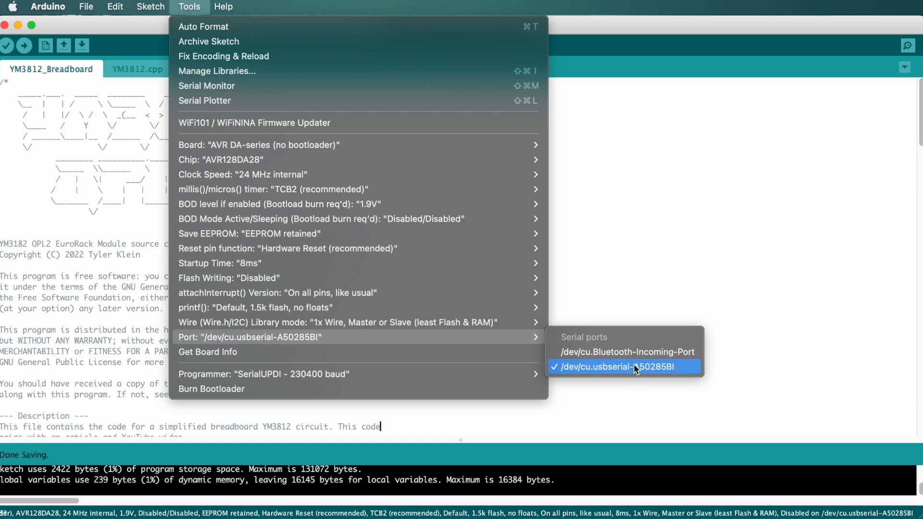
click(621, 366)
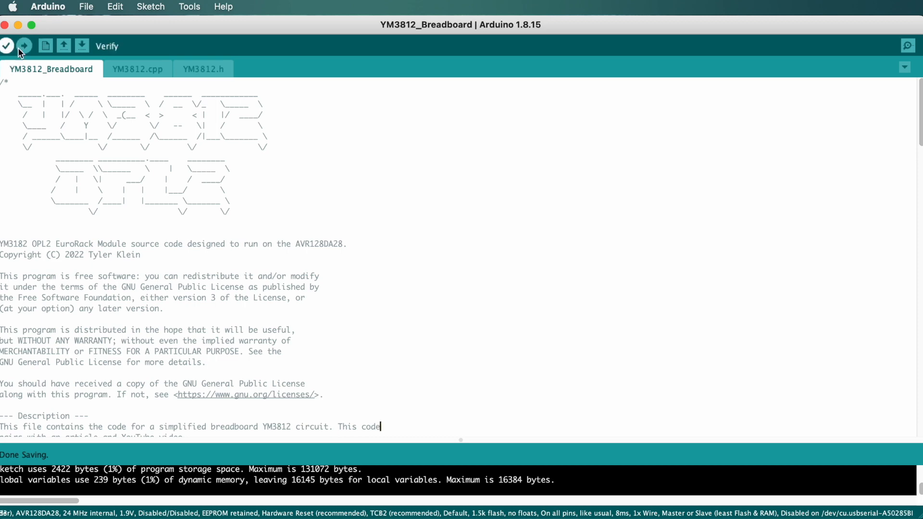
Compile and upload the sketch, writing 2422 bytes to the AVR128DA28's flash
click(25, 46)
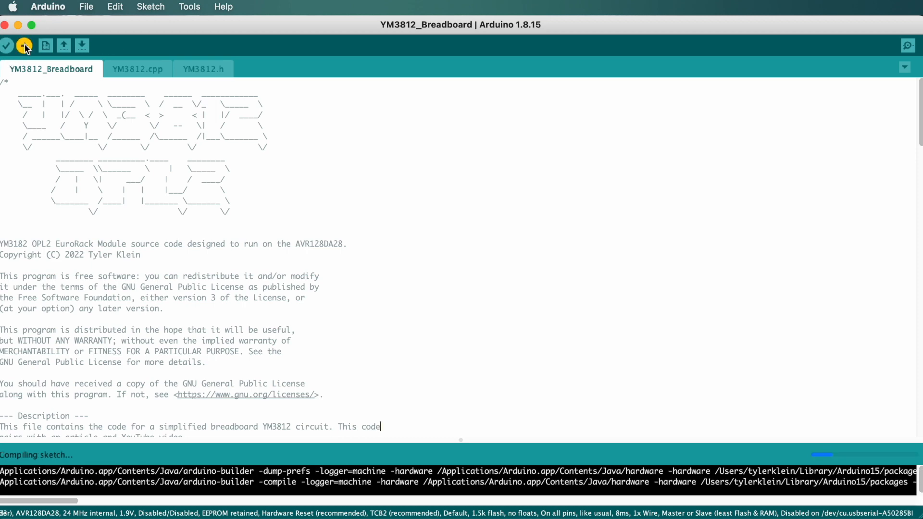
click(25, 45)
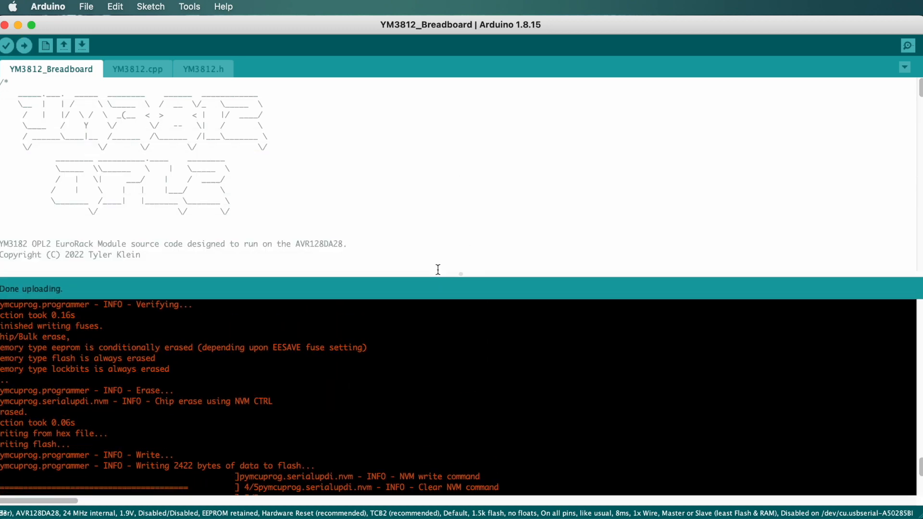
mouse_move(461, 276)
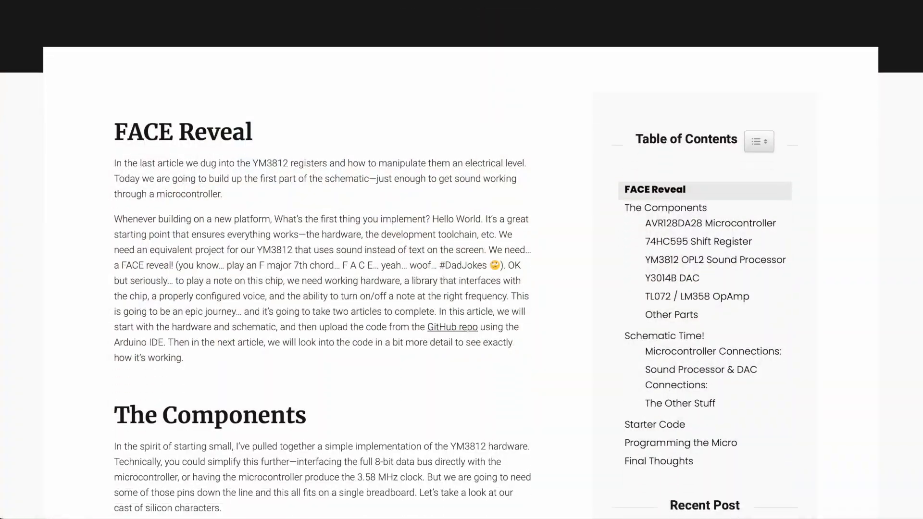
Scroll the article down to the Microcontroller Connections section
scroll(down, 3)
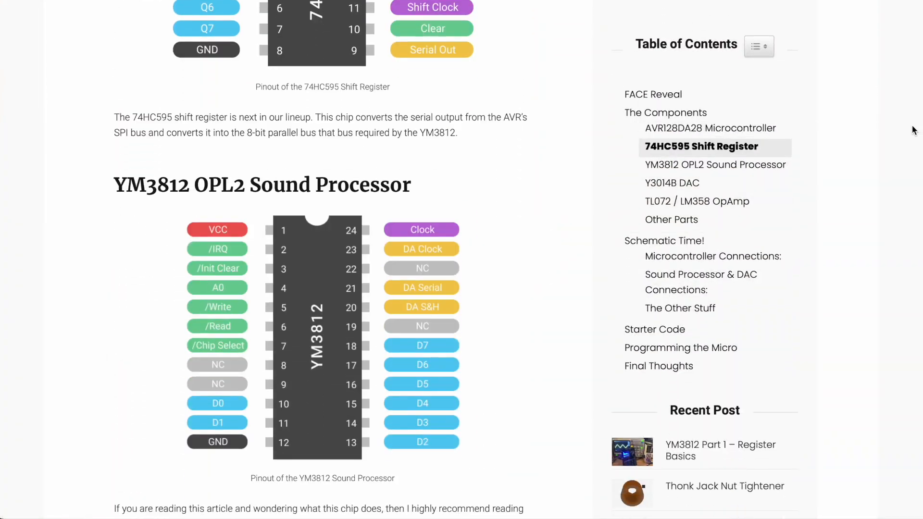
scroll(down, 3)
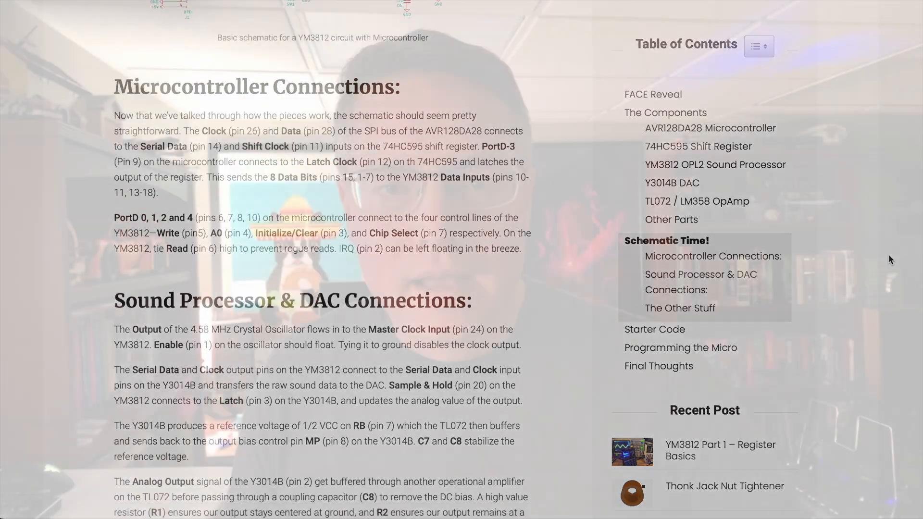